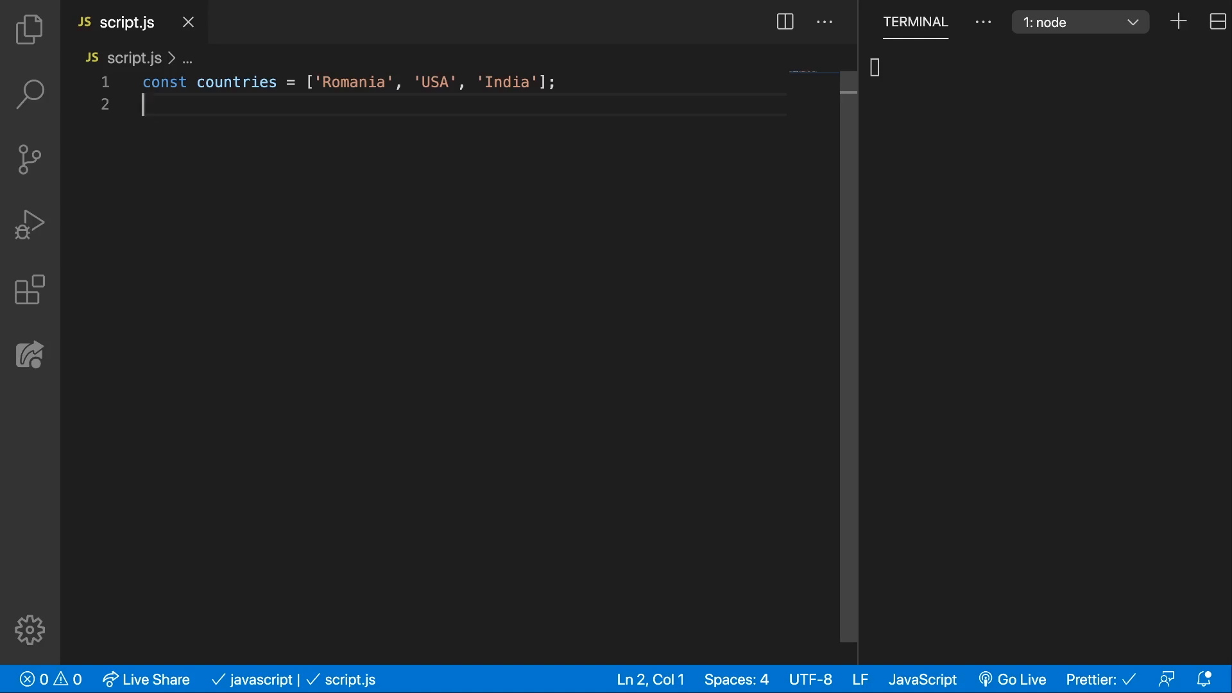
- Add const res = countries.join(); and console.log(res); to script.js and run it, printing Romania,USA,India
{"action": "key", "text": "ctrl+p"}
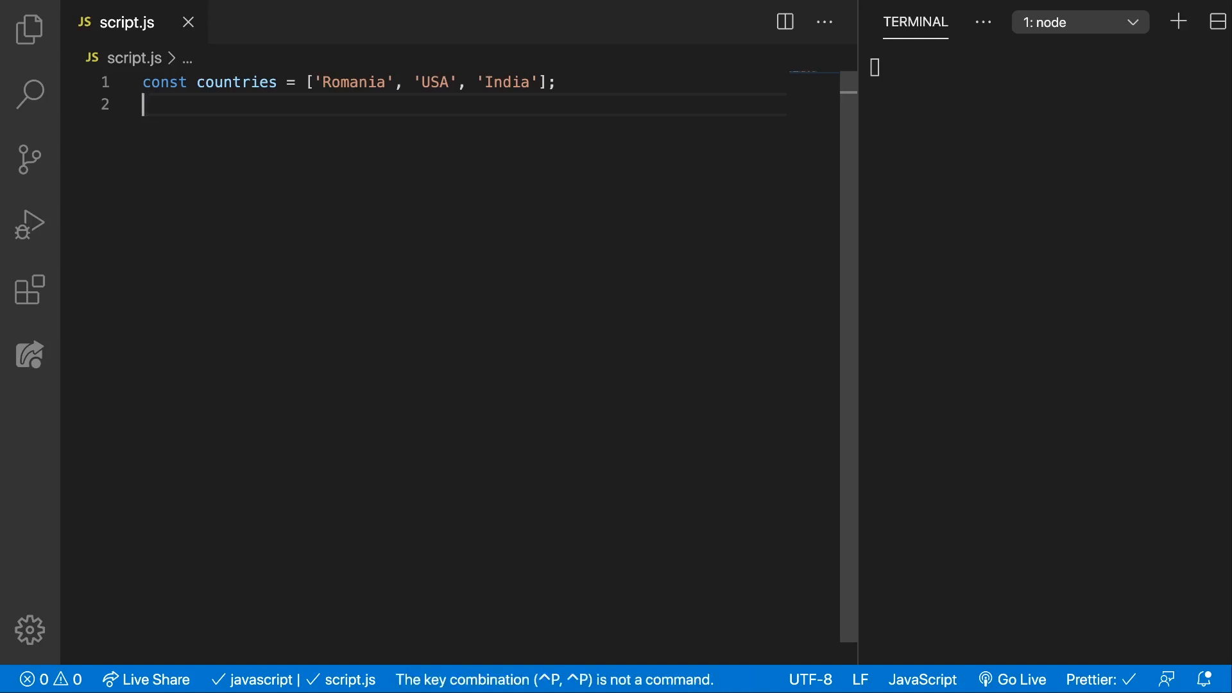
{"action": "type", "text": "c"}
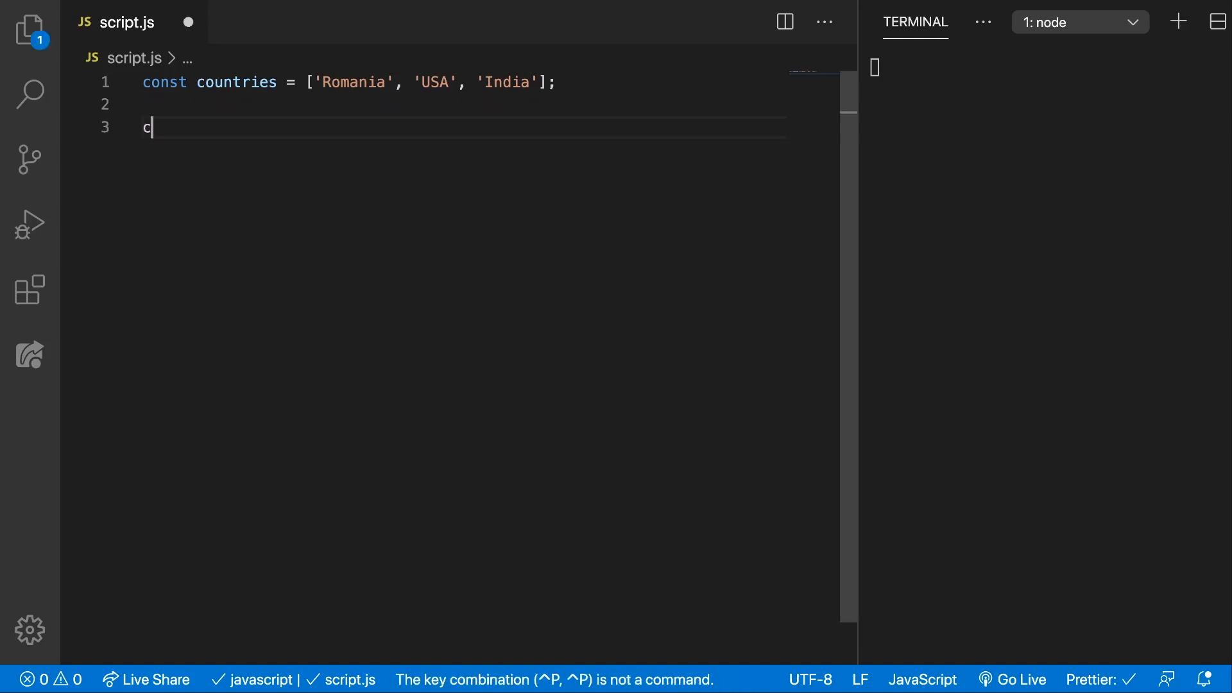
{"action": "type", "text": "onst res ="}
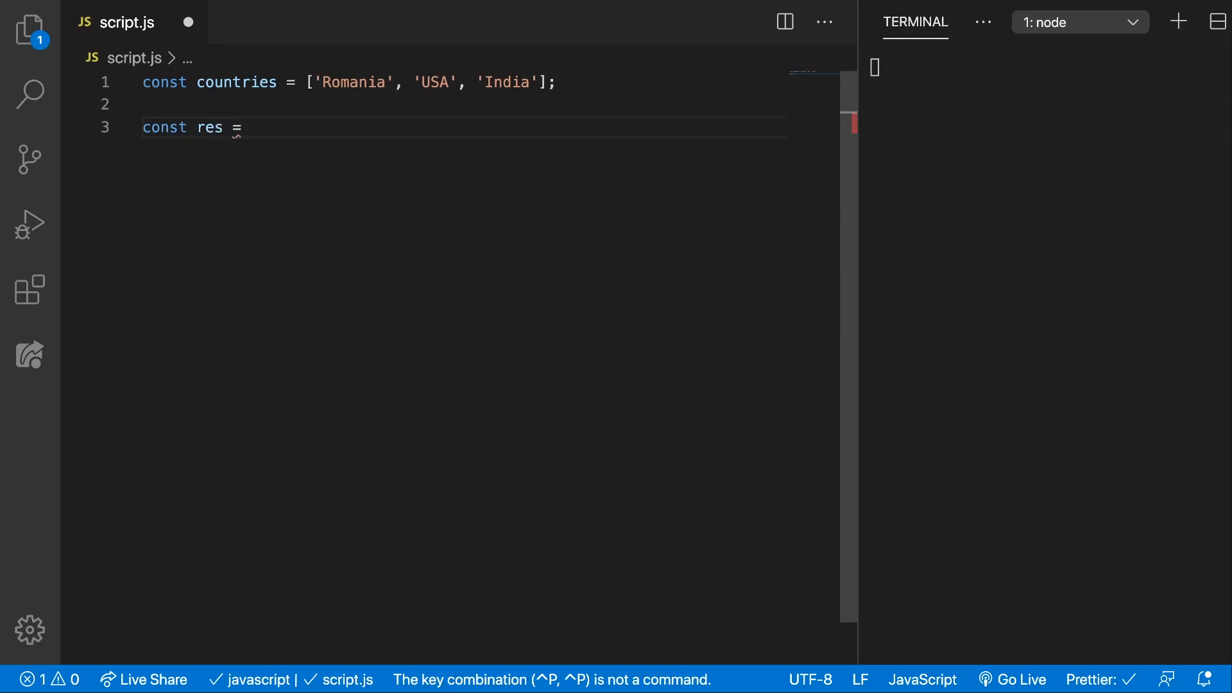
{"action": "type", "text": "countries.join();"}
{"action": "type", "text": "consol"}
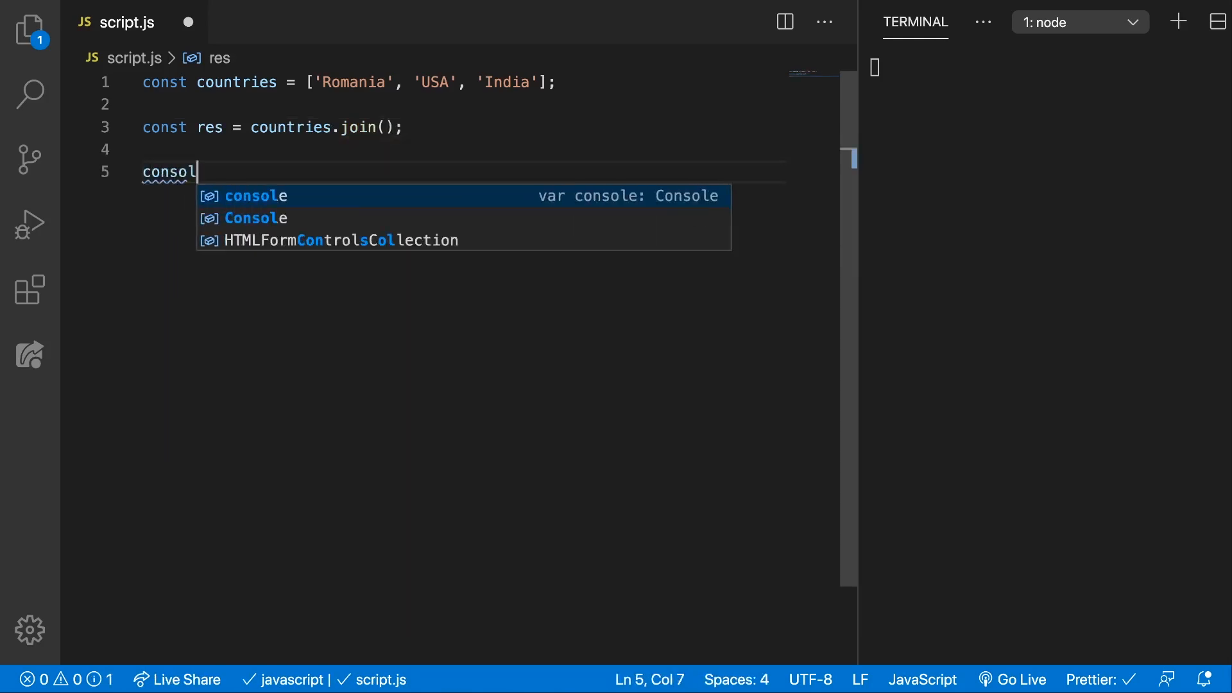
{"action": "type", "text": ".log(res);"}
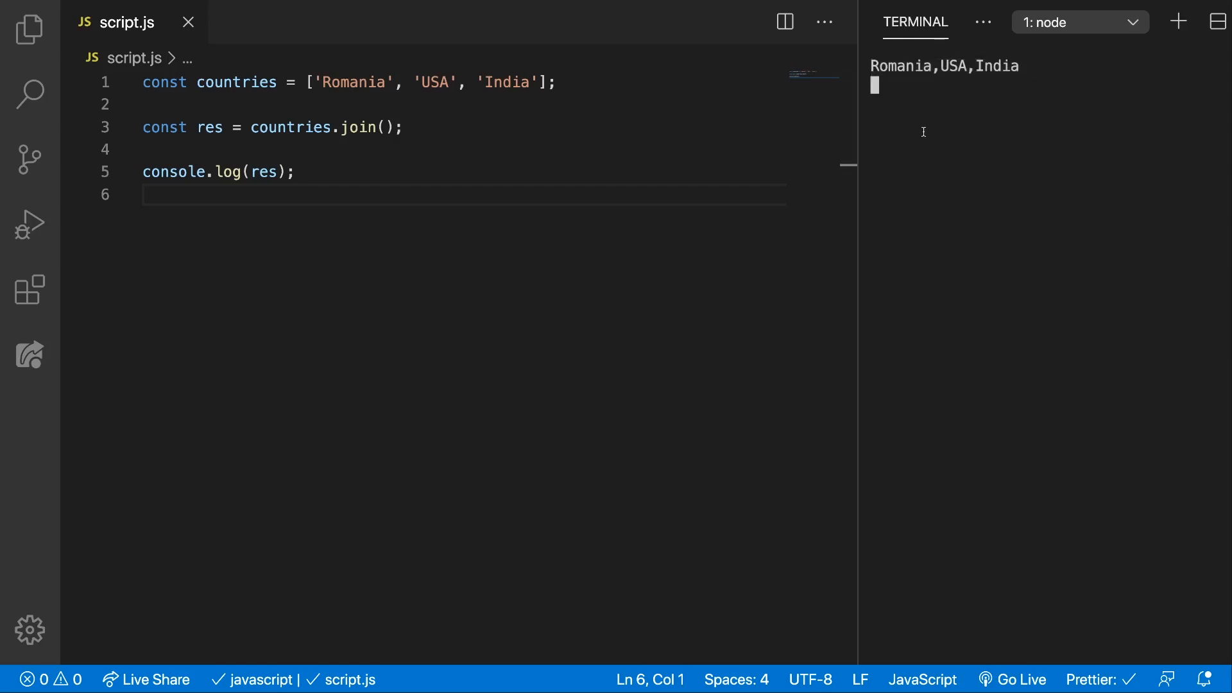
{"action": "mouse_move", "coordinate": [1022, 65]}
{"action": "type", "text": "' - '"}
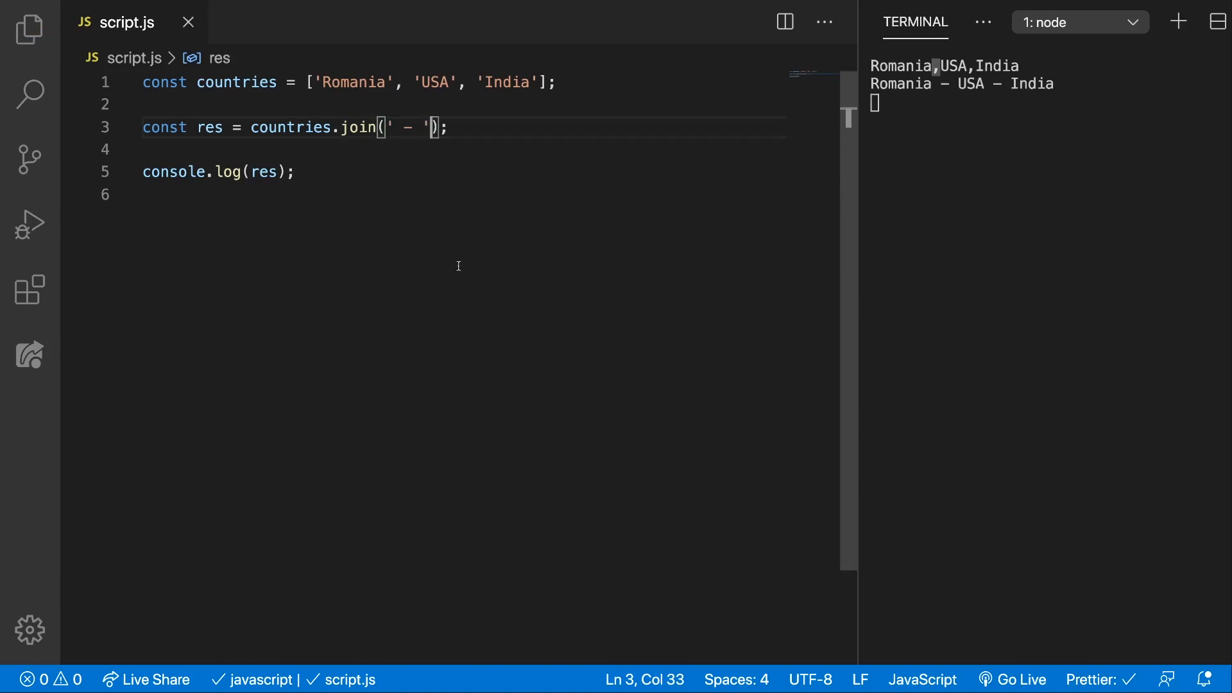
- Rerun the join with ' - ', ', ' and '' separators, printing each result in the terminal
{"action": "left_click", "coordinate": [295, 172]}
{"action": "type", "text": ","}
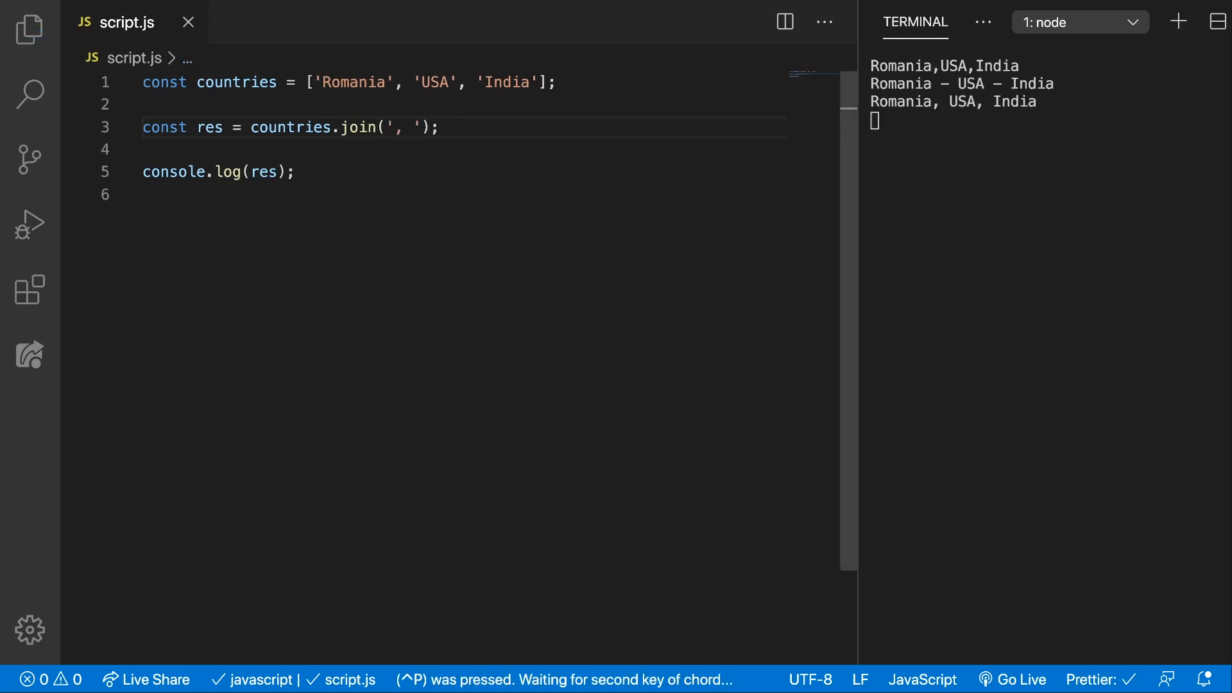
{"action": "left_click", "coordinate": [411, 127]}
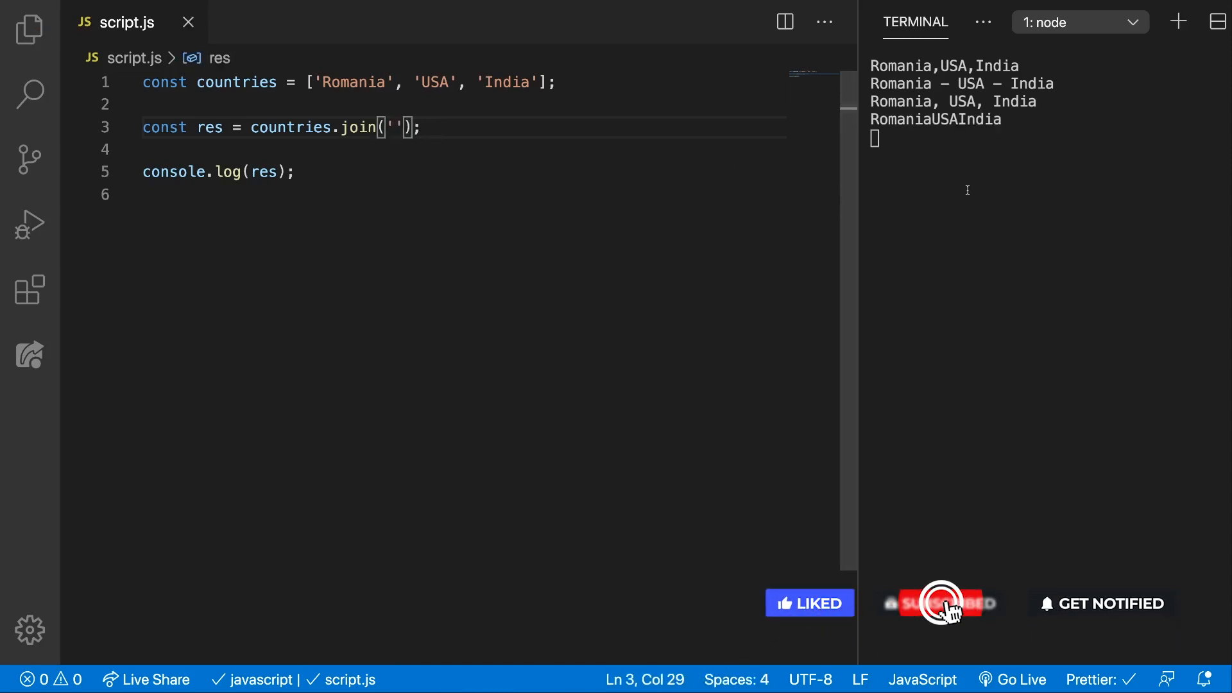
{"action": "left_click", "coordinate": [295, 172]}
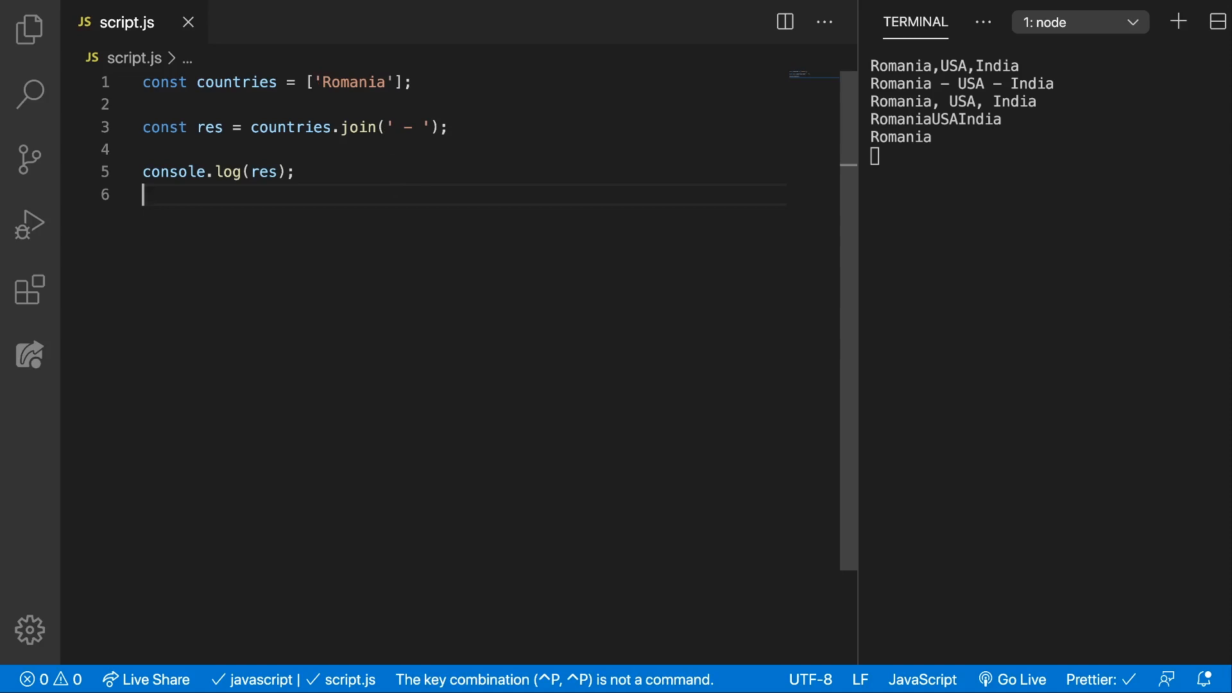
- Rerun the script with the array reduced to ['Romania'], printing just Romania
{"action": "key", "text": "ctrl+p"}
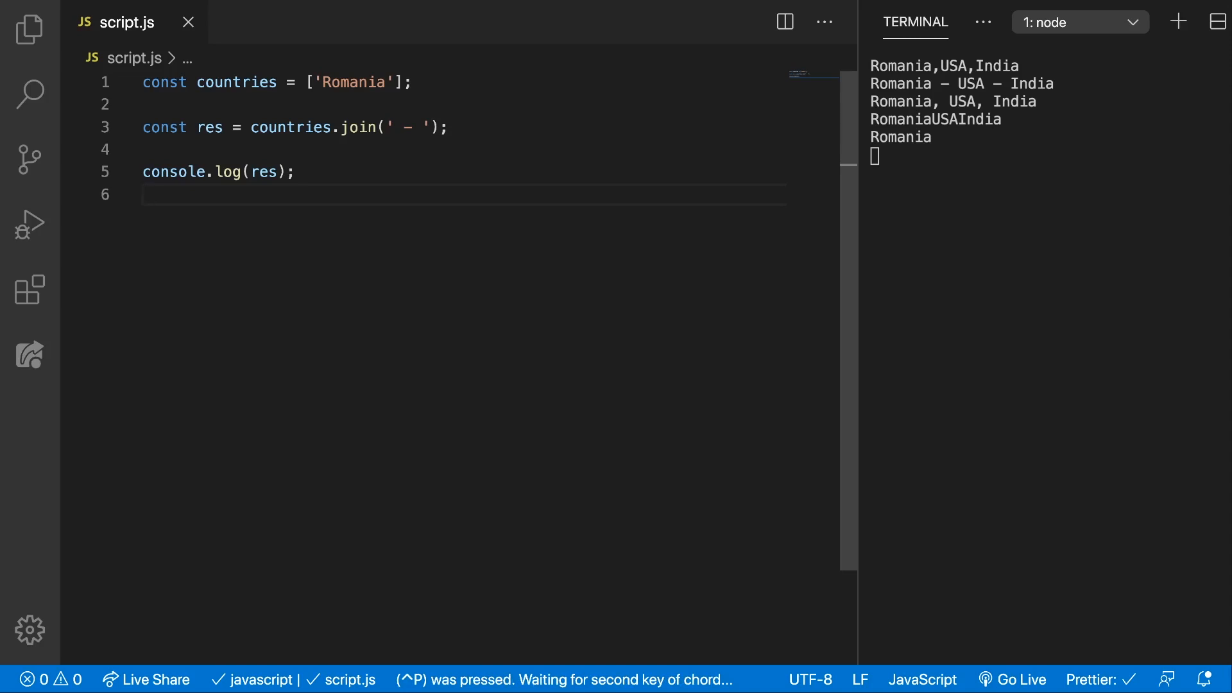
{"action": "mouse_move", "coordinate": [436, 220]}
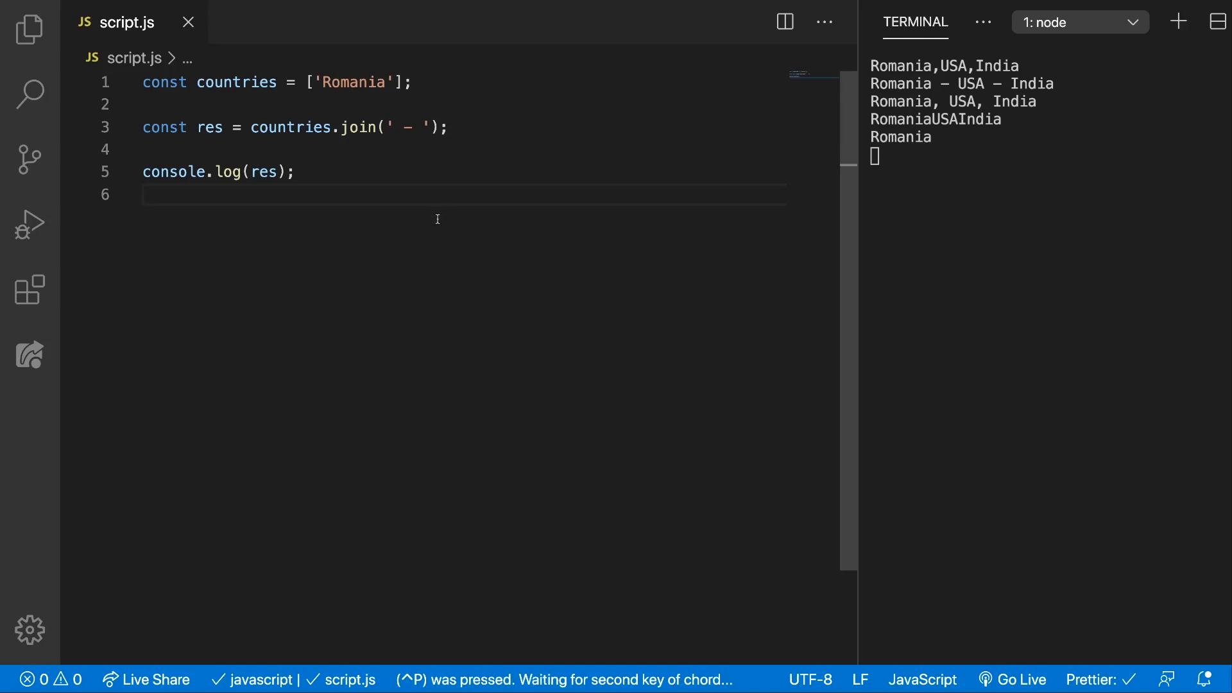
- Restore the three countries, join with ', ', and log 'I want to visit ' + res
{"action": "left_click", "coordinate": [397, 195]}
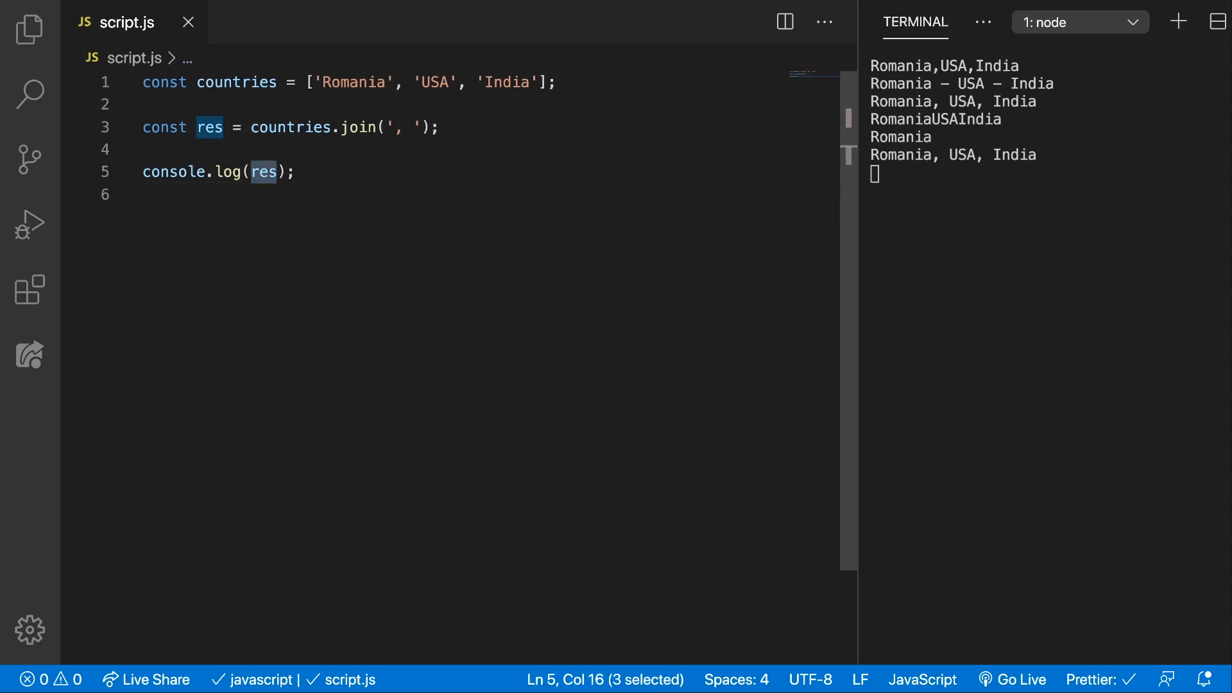
{"action": "type", "text": "'I want to vist"}
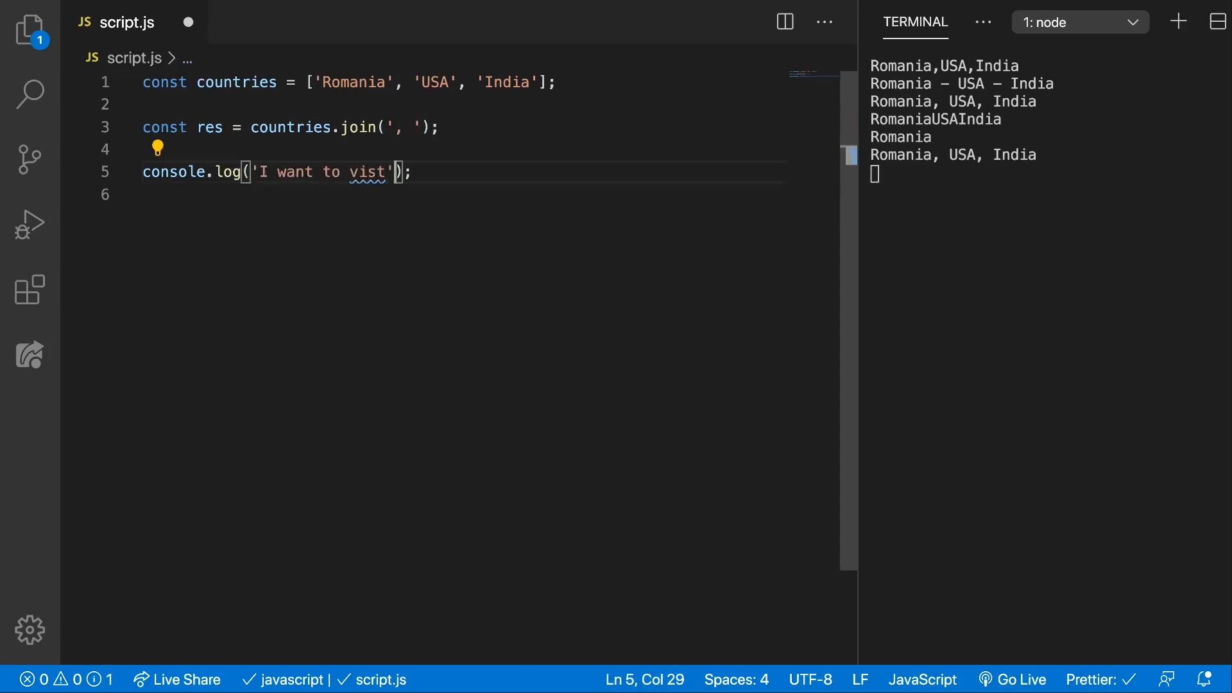
{"action": "type", "text": "it"}
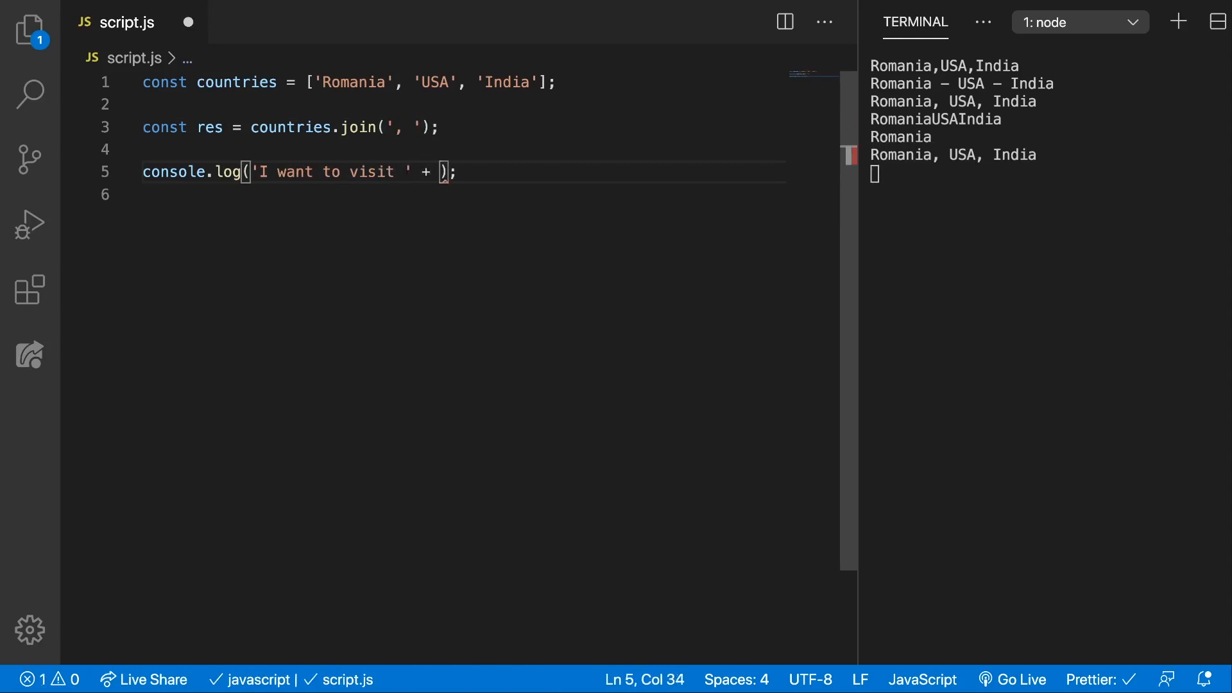
{"action": "type", "text": "res"}
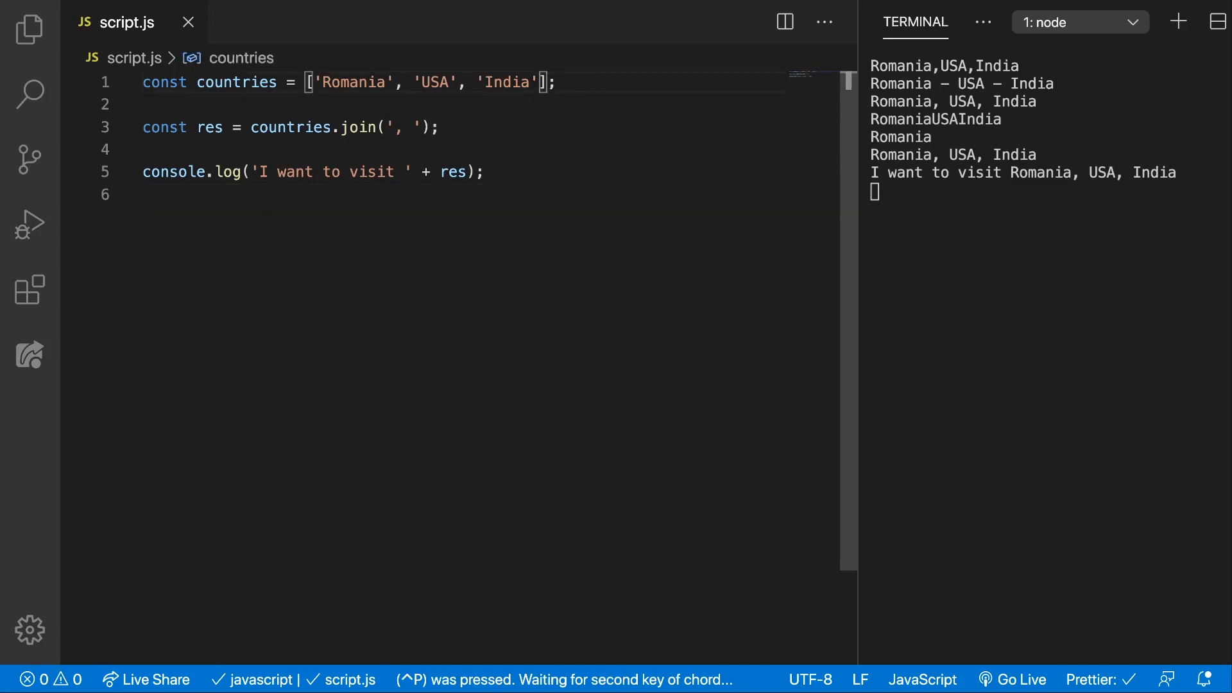
- Append 'UK' to the array and rerun, printing 'I want to visit Romania, USA, India, UK'
{"action": "type", "text": "'UK'"}
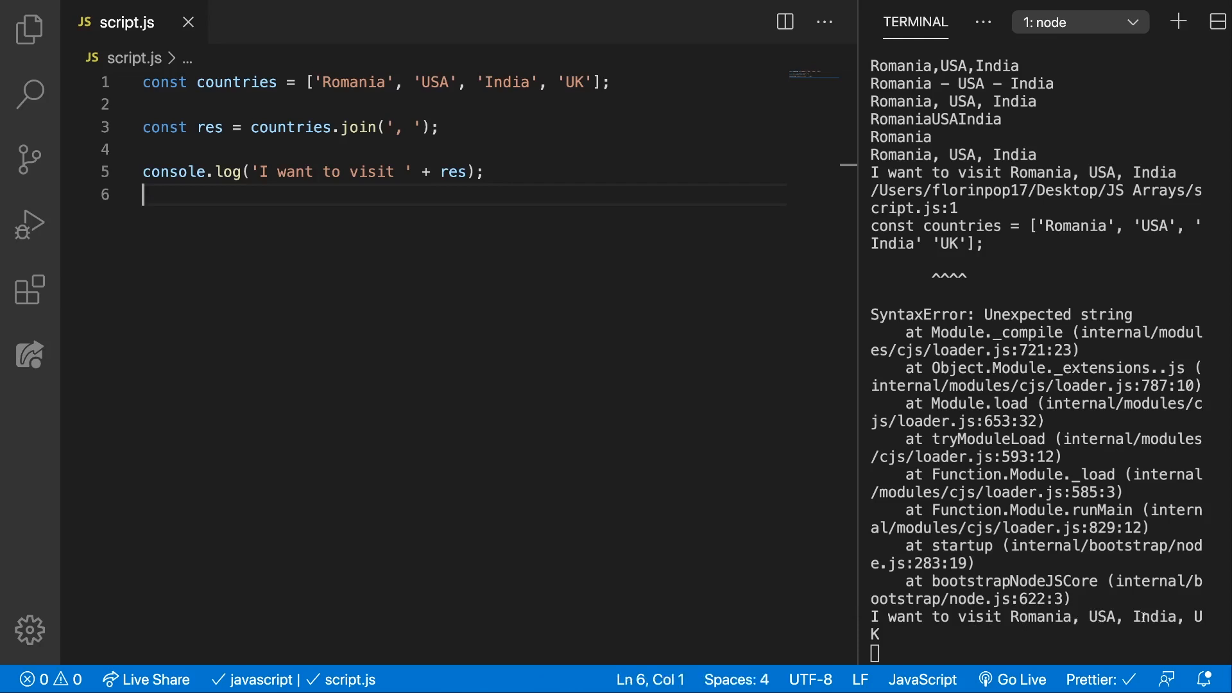
{"action": "key", "text": "ctrl+p"}
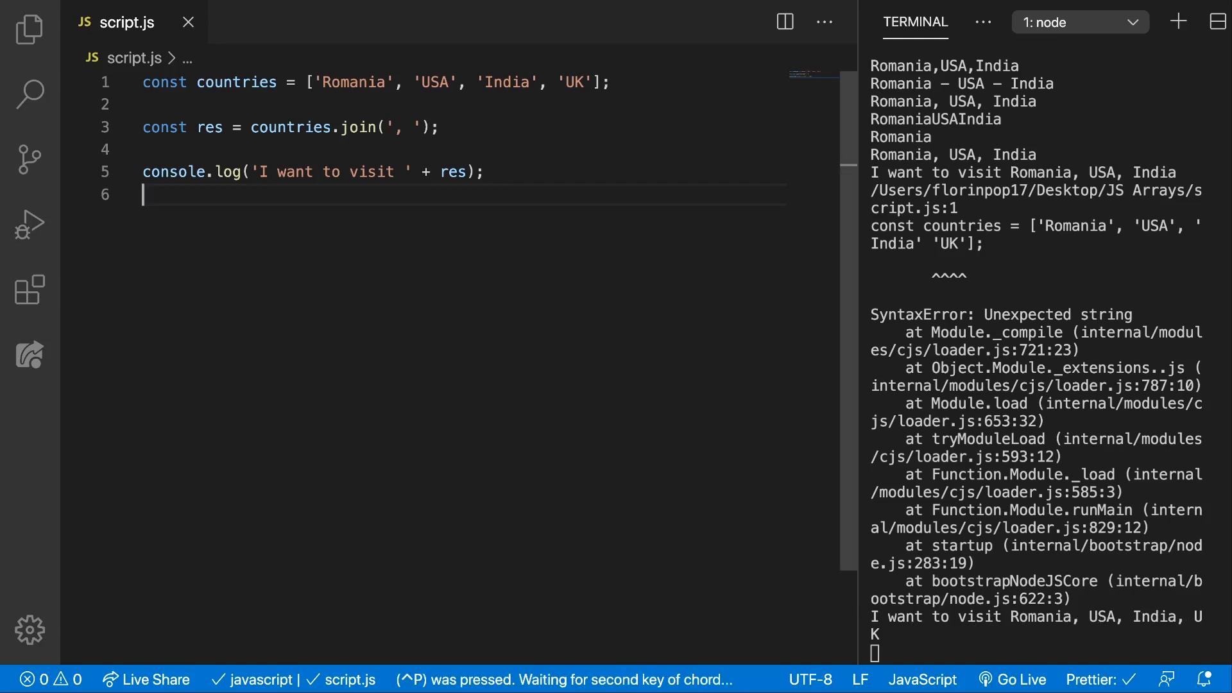